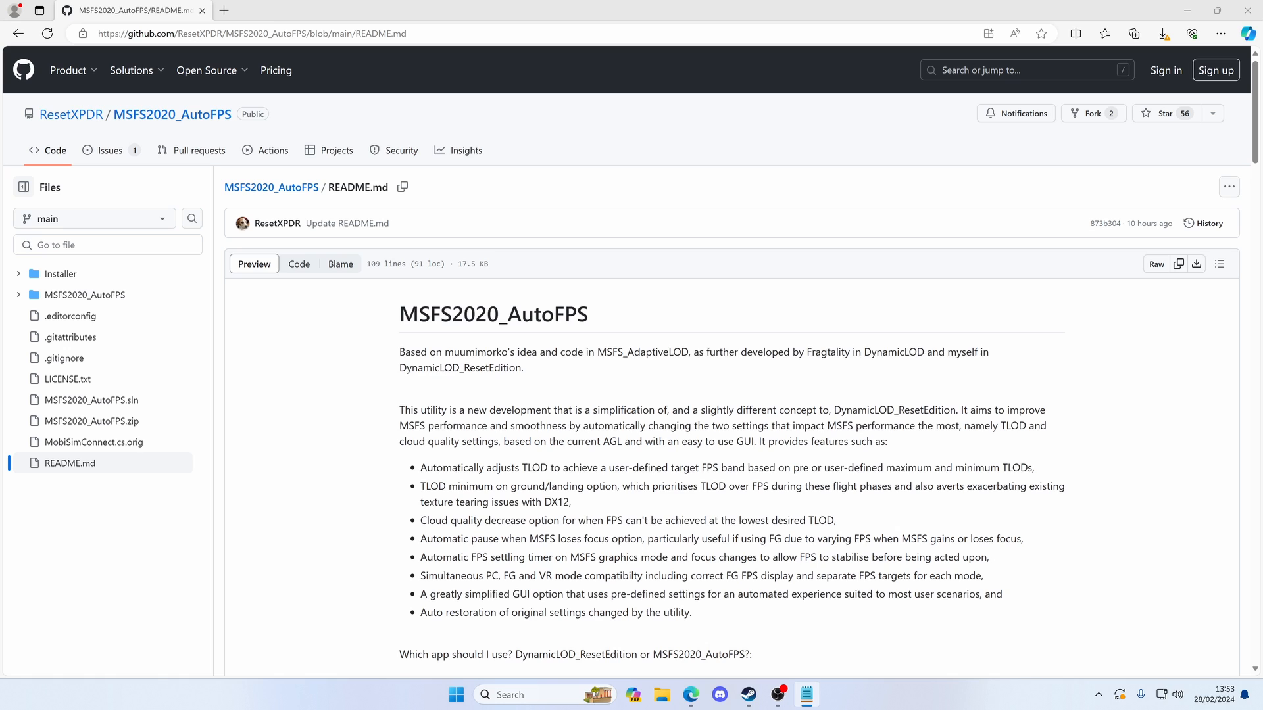
Scroll the MSFS2020_AutoFPS README down to the unsigned-utility note and Requirements section.
scroll("down", 3)
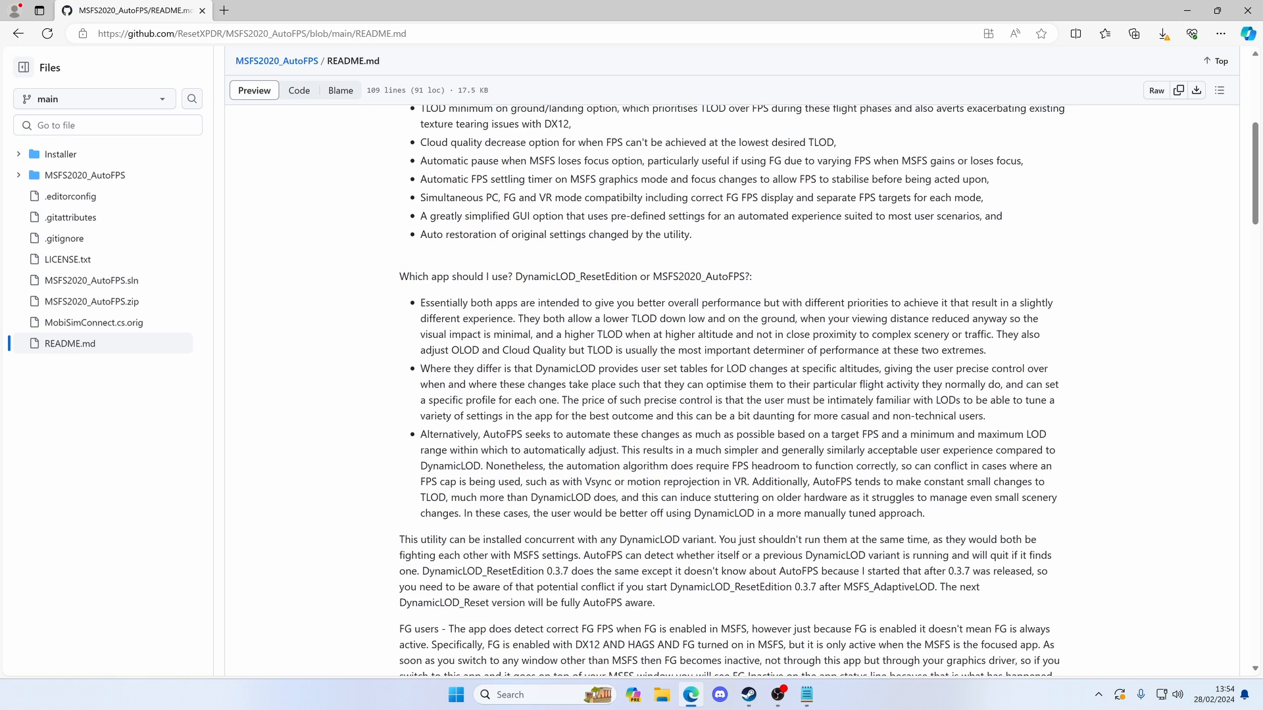
scroll("down", 3)
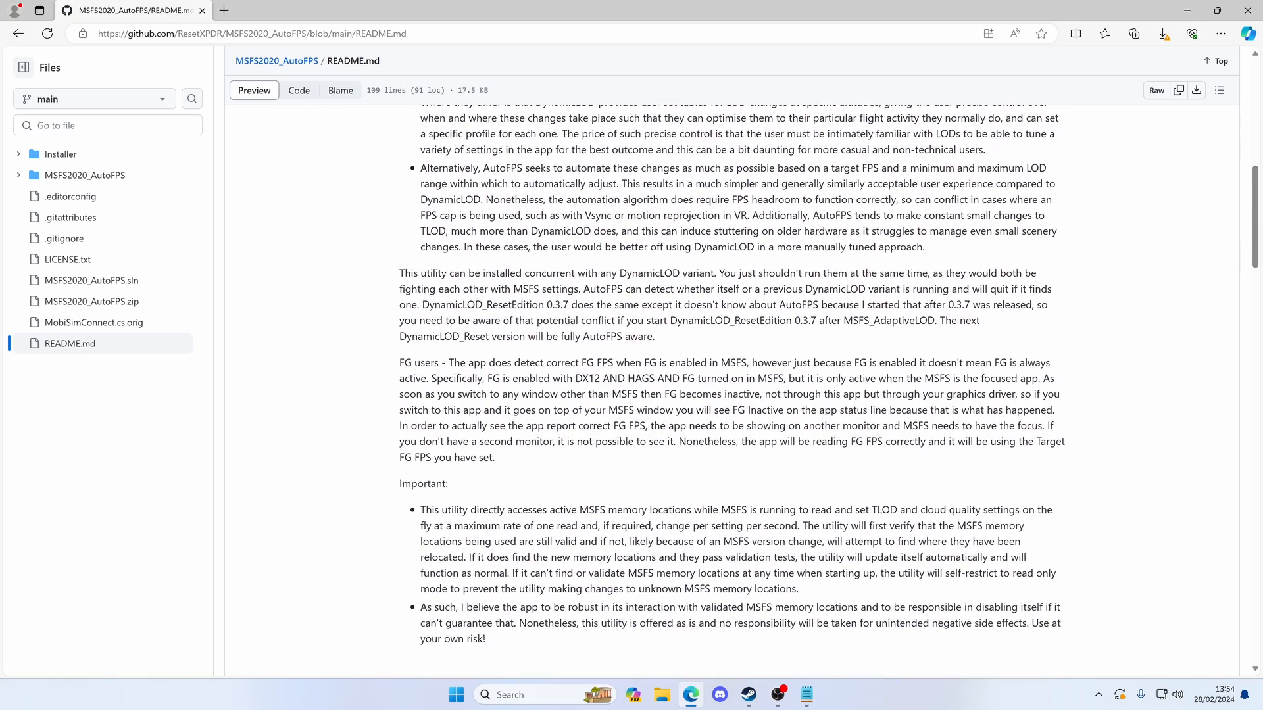
scroll("down", 3)
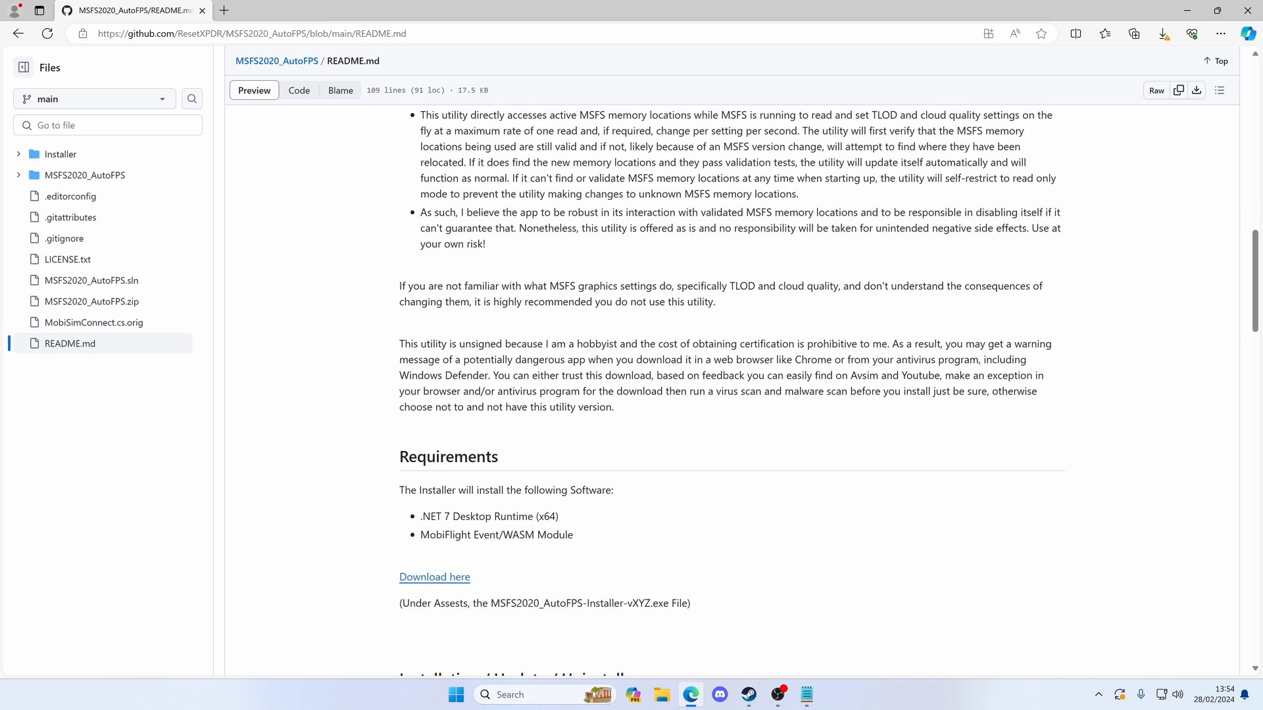
Select the README sentence stating the utility is unsigned because certification costs are prohibitive.
left_click_drag(400, 343, 516, 343)
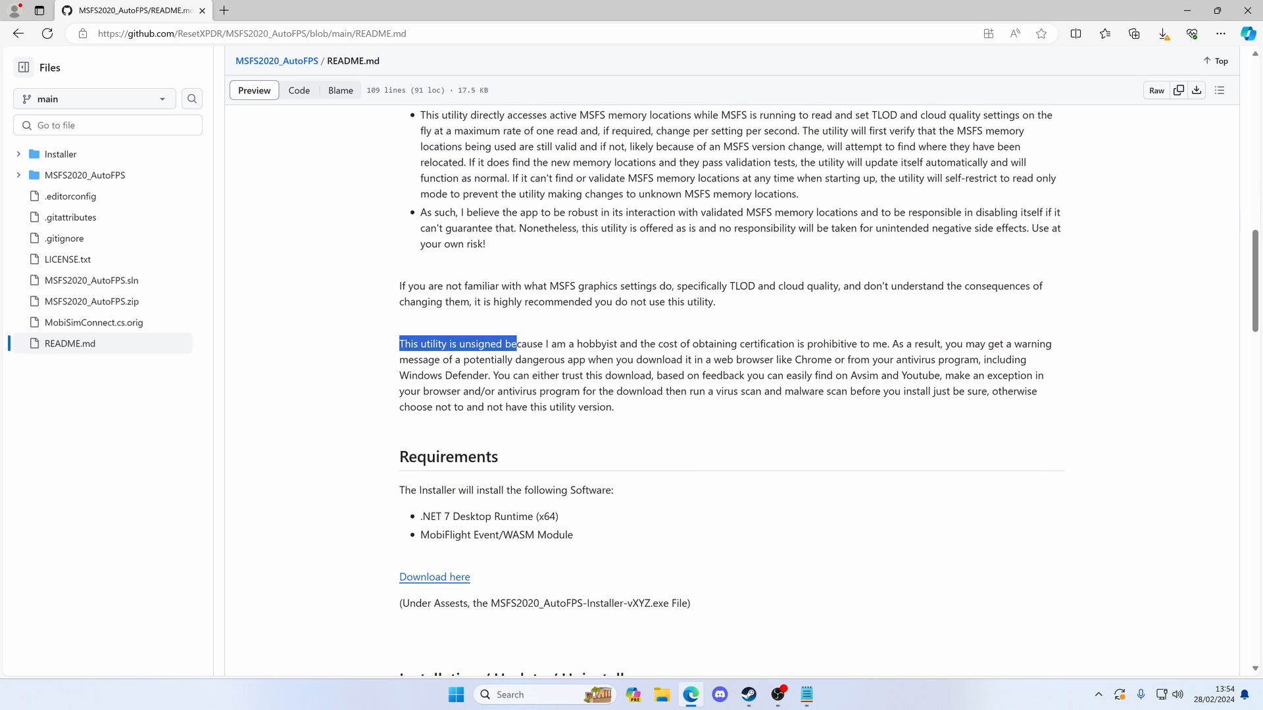
left_click_drag(514, 343, 753, 344)
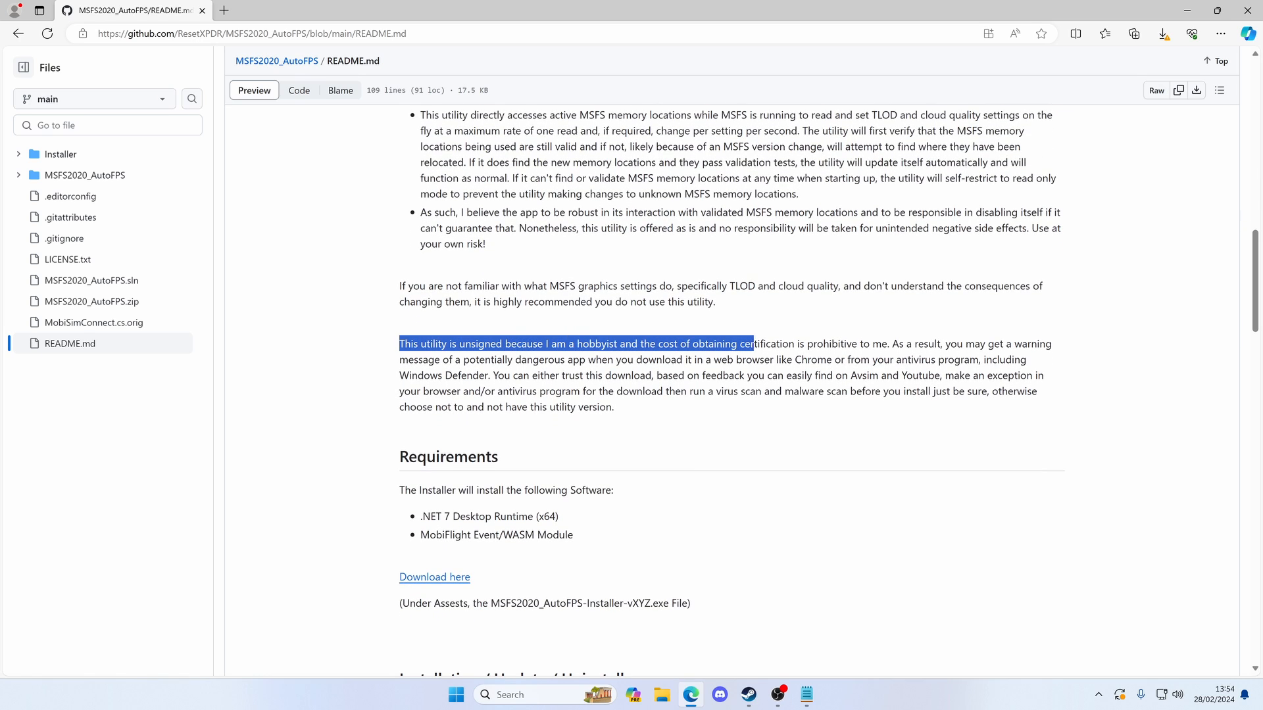
left_click_drag(751, 343, 796, 344)
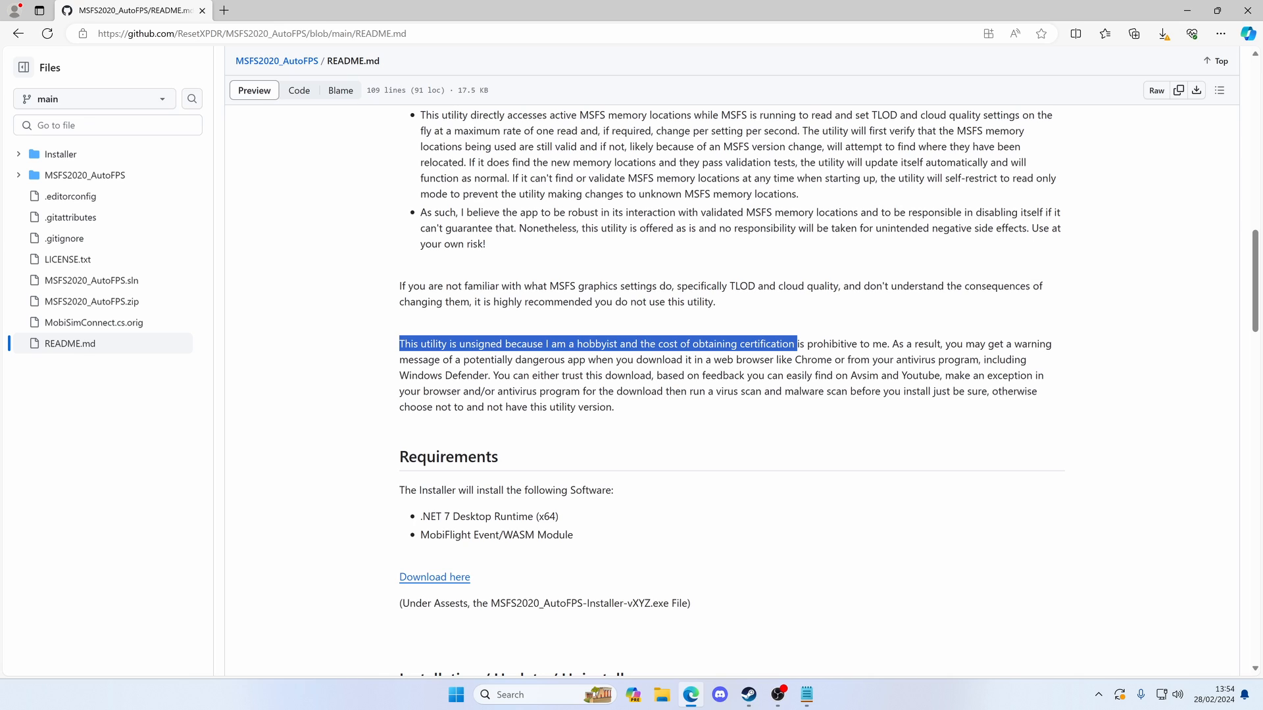
left_click_drag(794, 343, 888, 344)
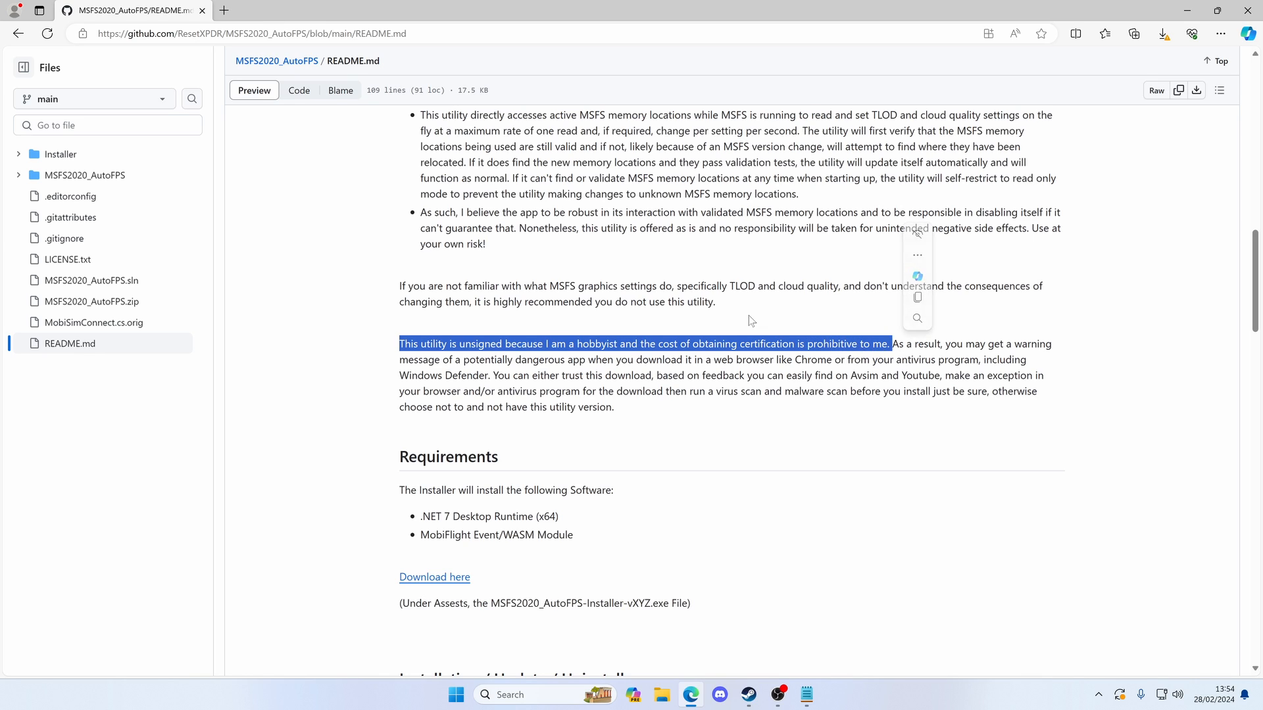
left_click(743, 321)
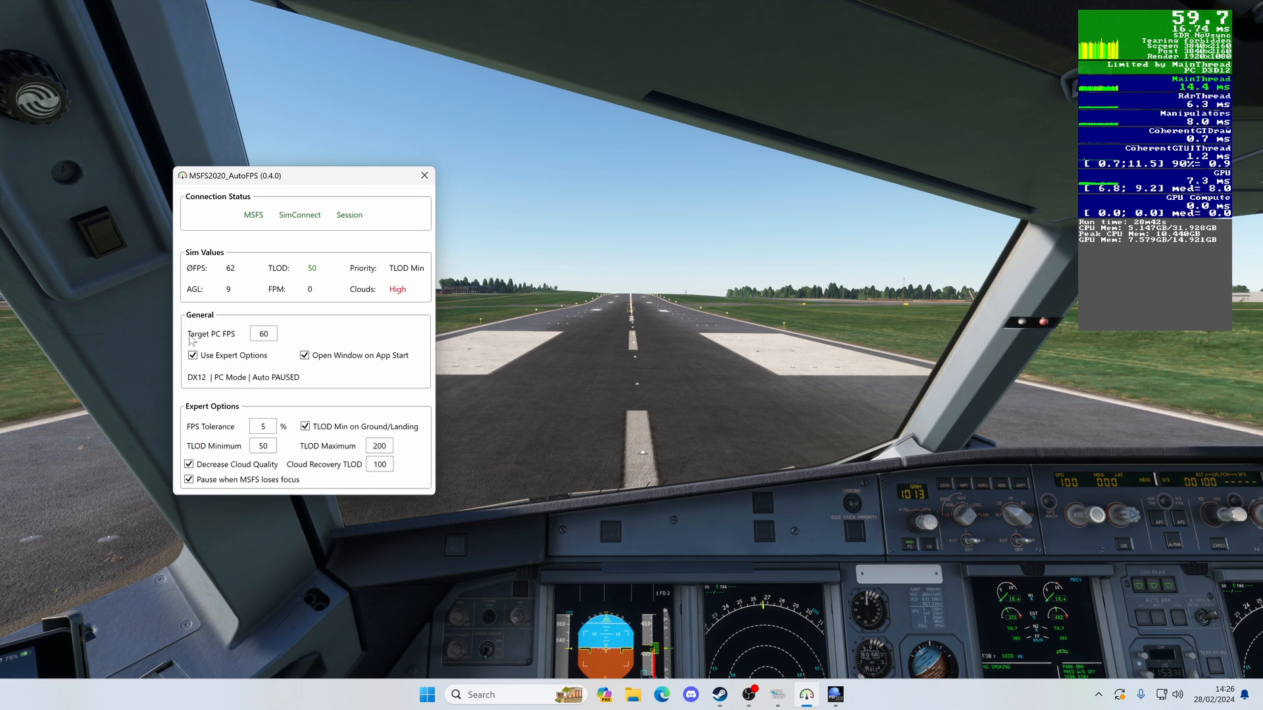
left_click(192, 355)
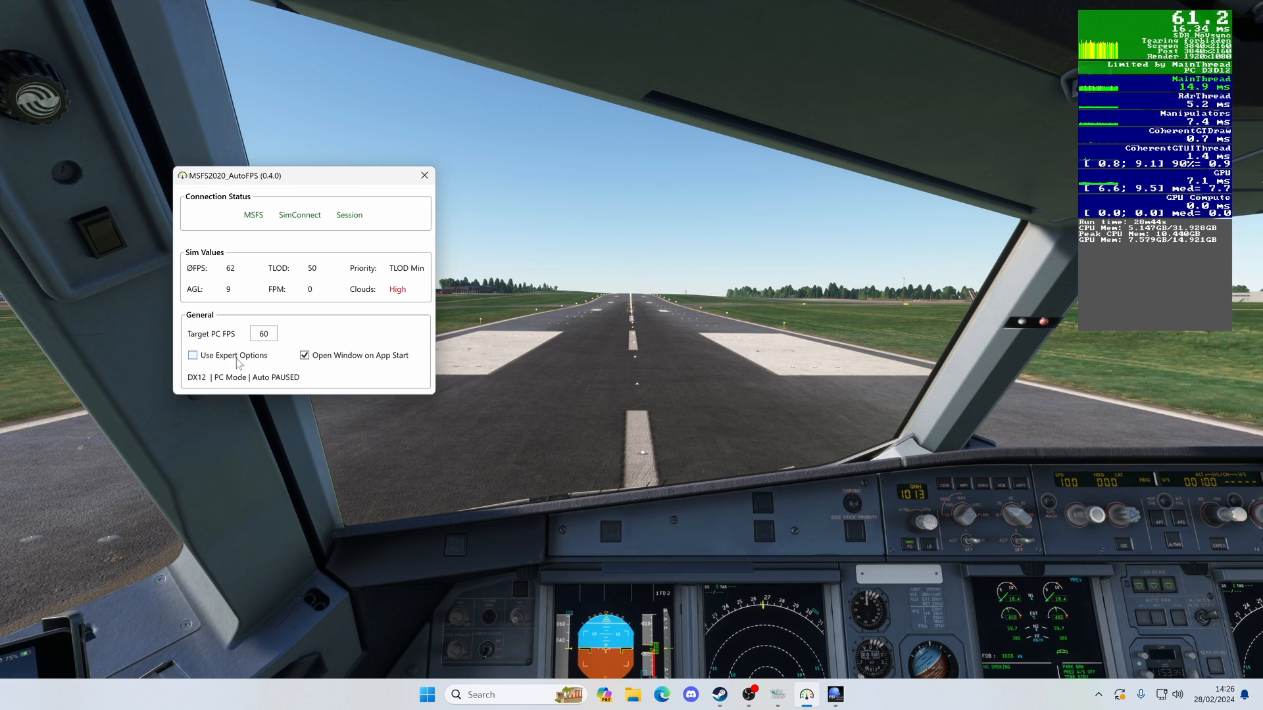
left_click(192, 355)
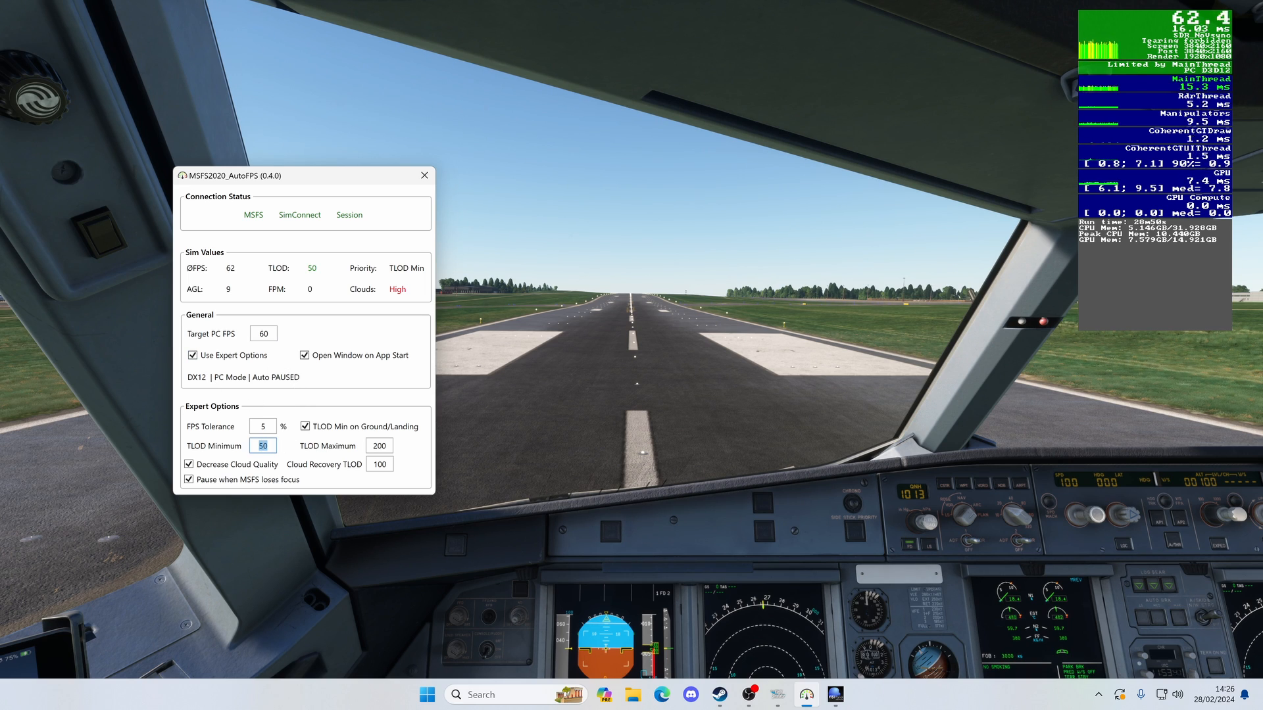
mouse_move(281, 453)
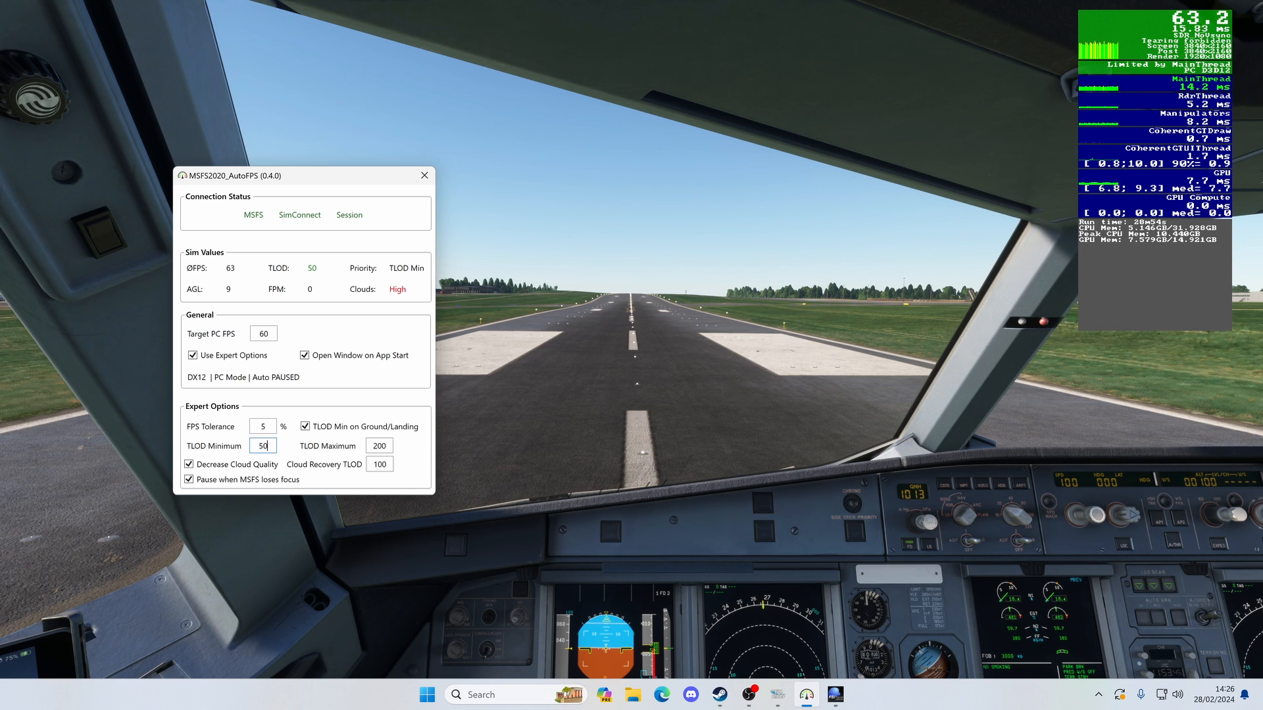
left_click(379, 446)
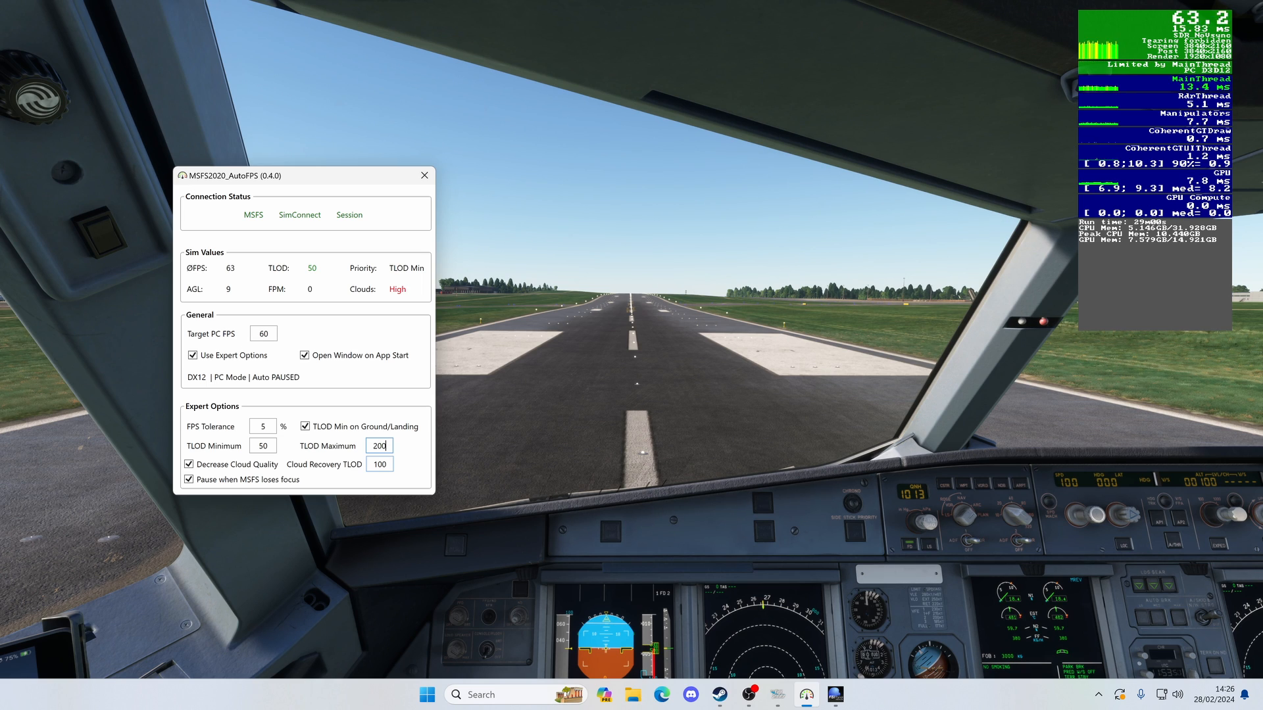
mouse_move(372, 371)
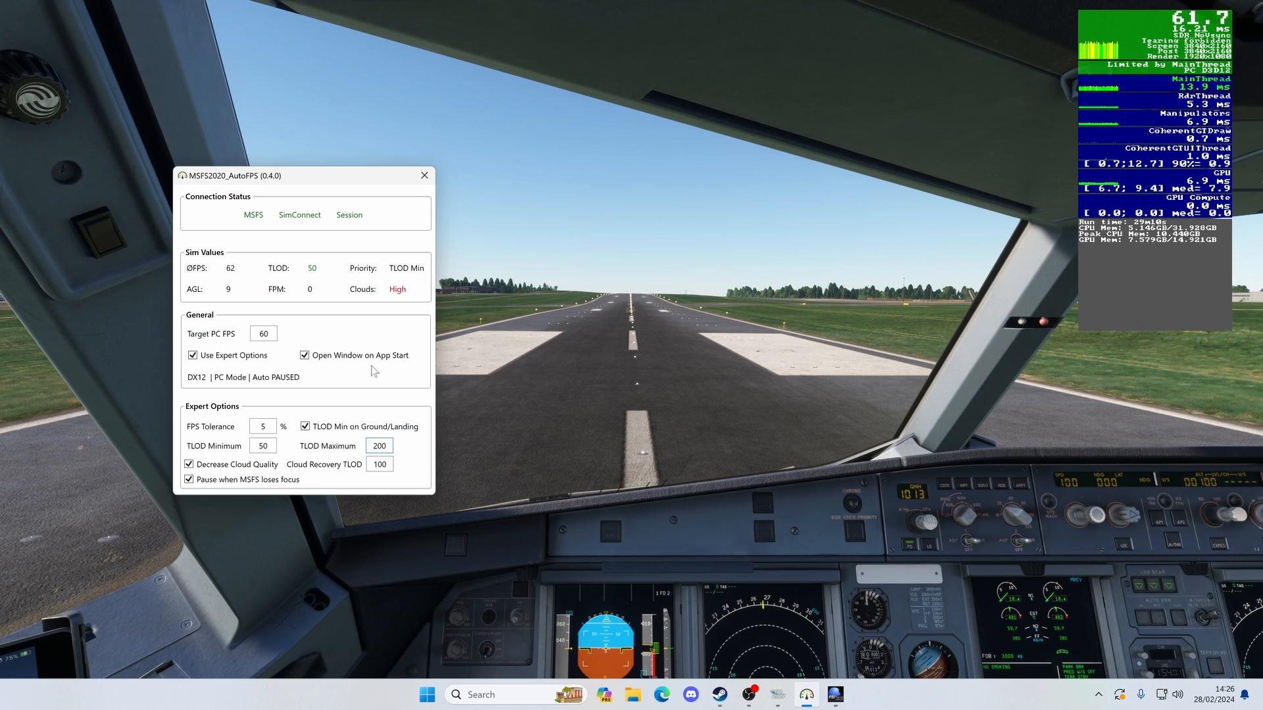
left_click(379, 445)
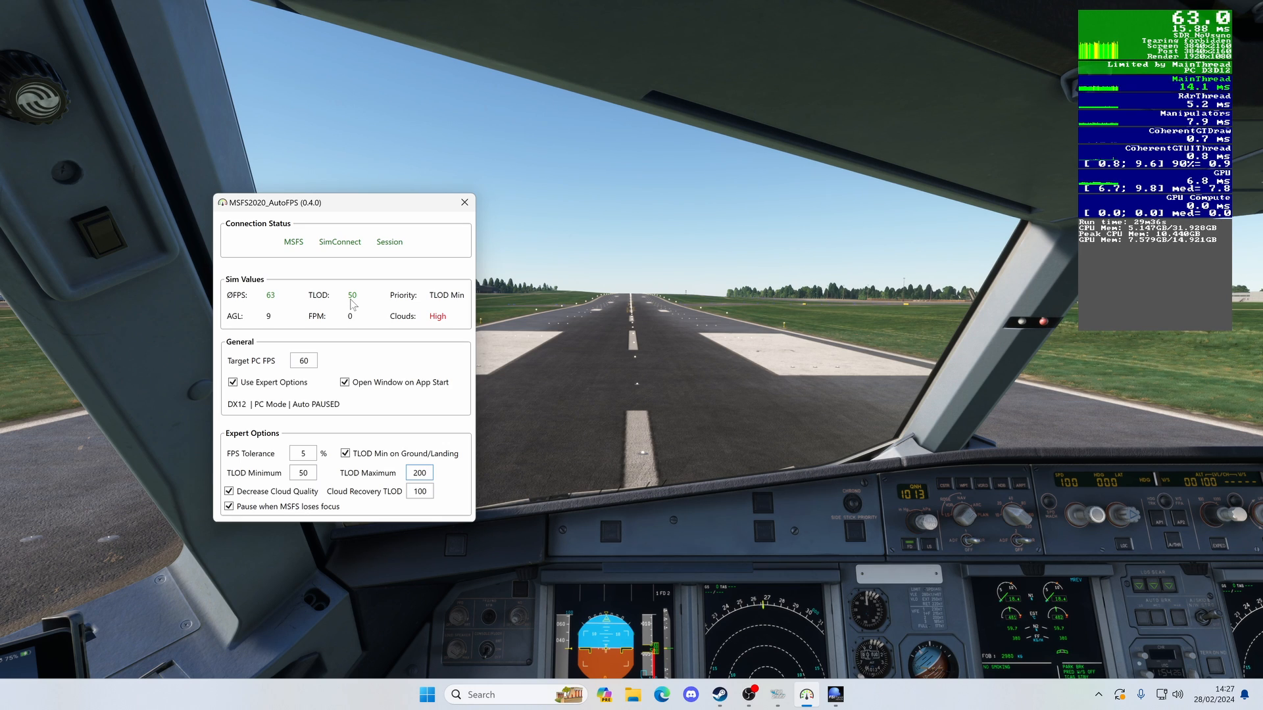
left_click(419, 472)
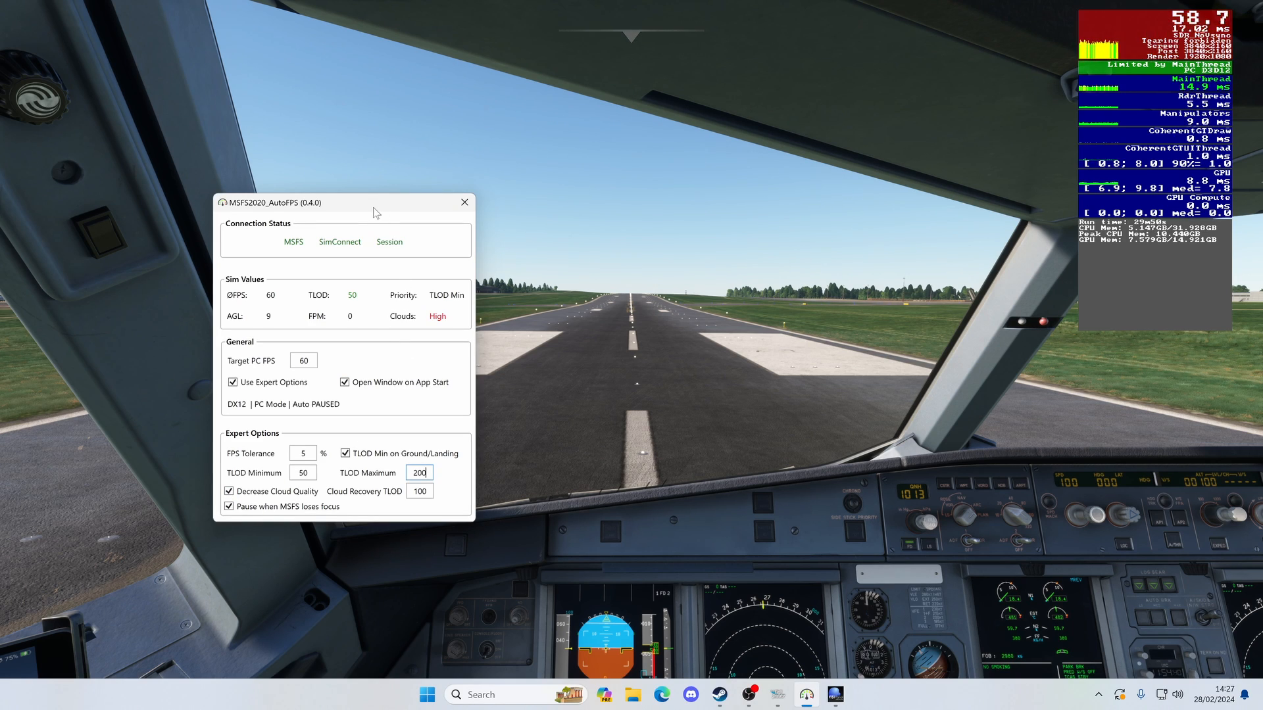
left_click_drag(375, 203, 270, 196)
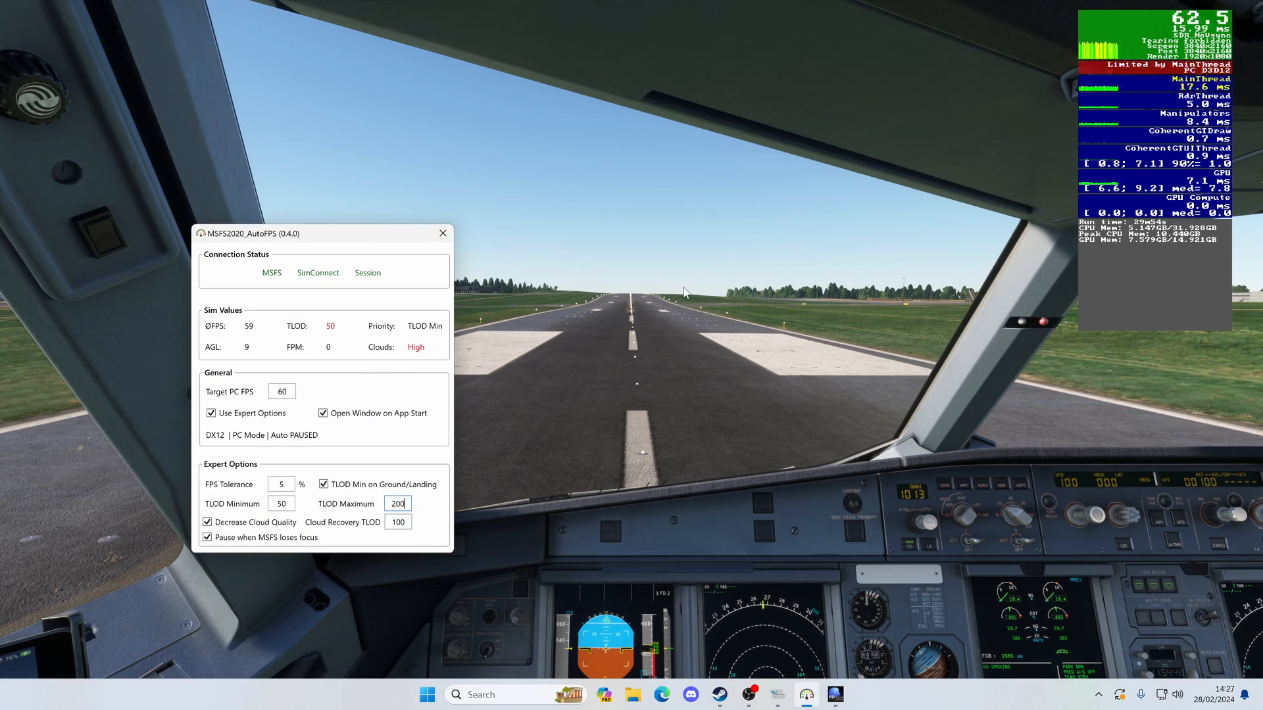
mouse_move(422, 357)
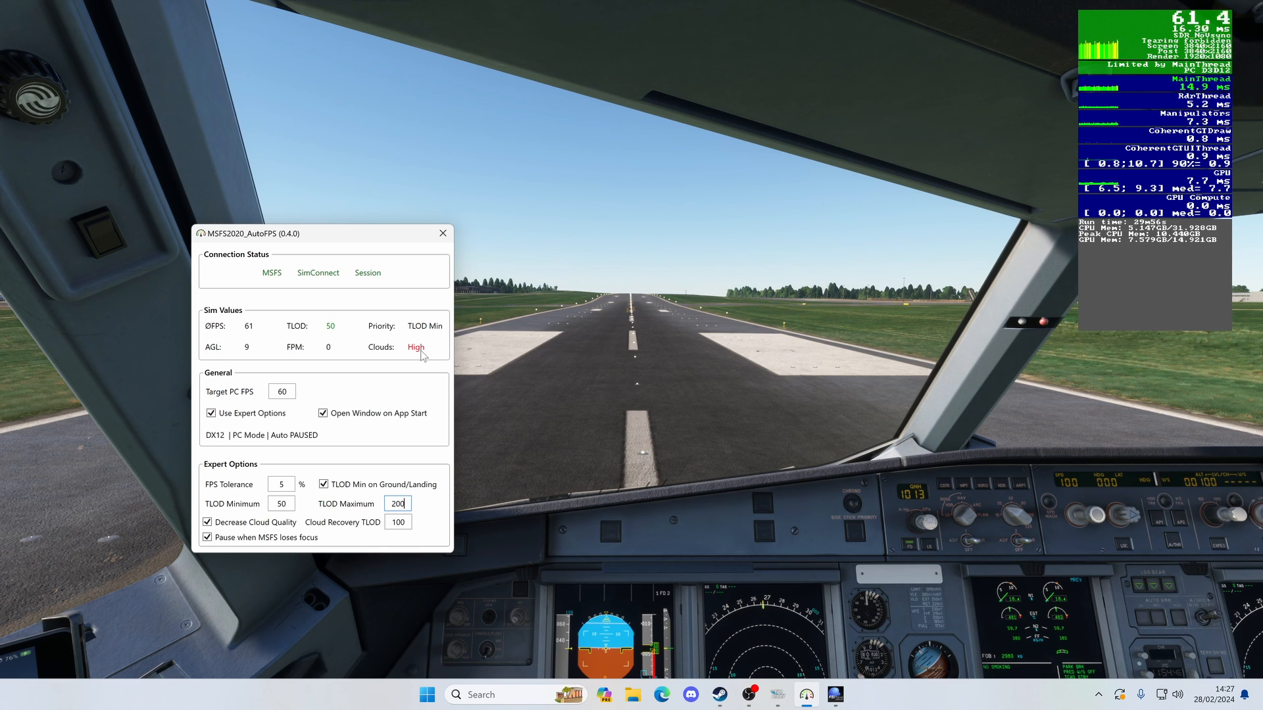
Untick 'Pause when MSFS loses focus' in Expert Options and reposition the AutoFPS window.
left_click(207, 537)
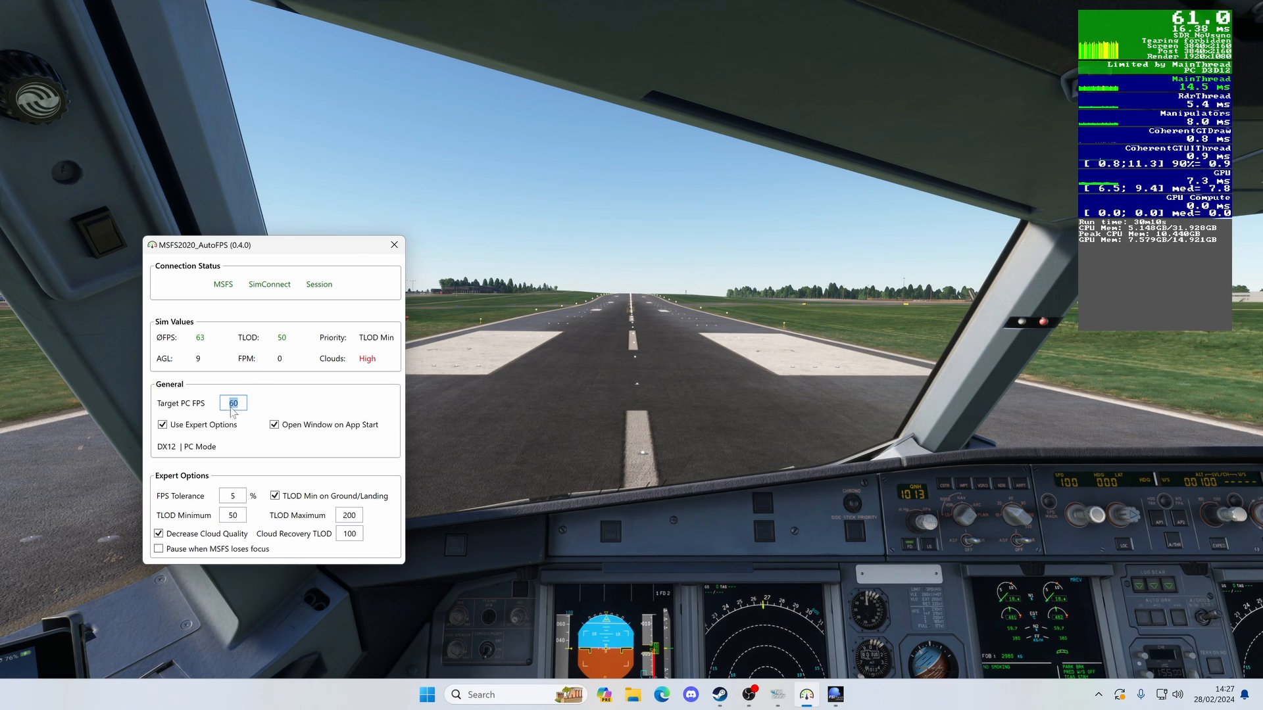
mouse_move(287, 402)
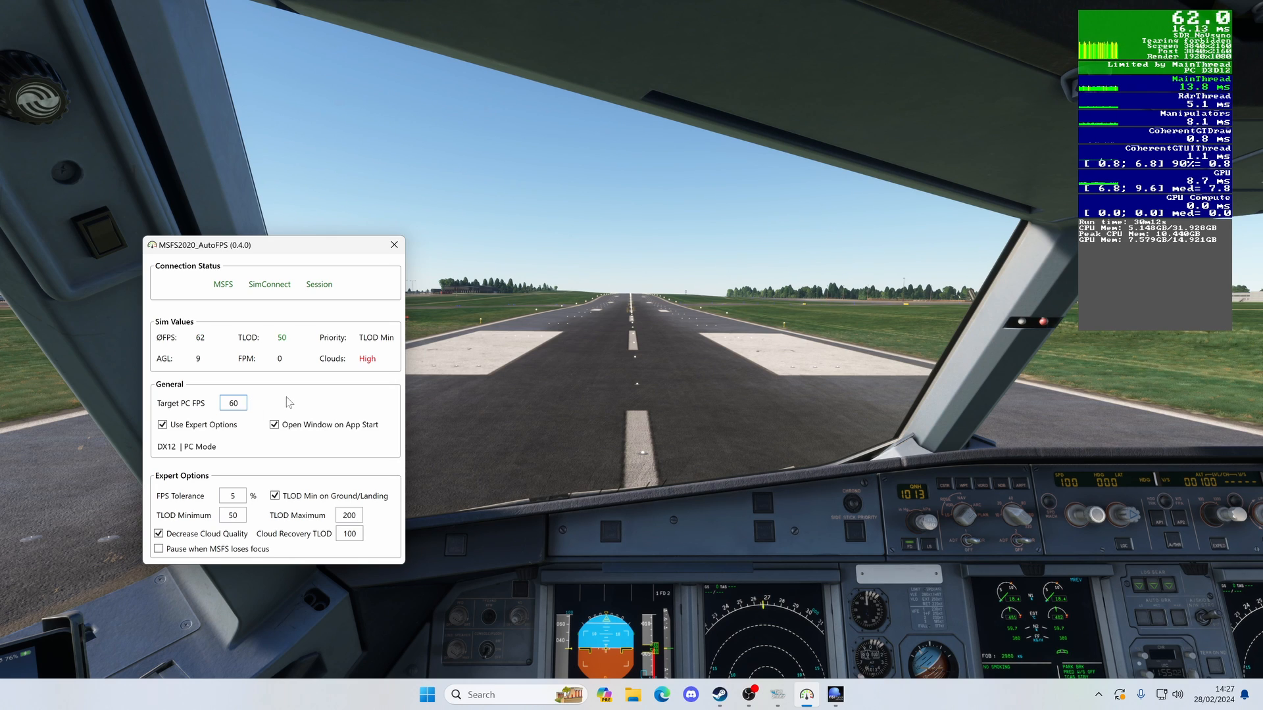
left_click(234, 402)
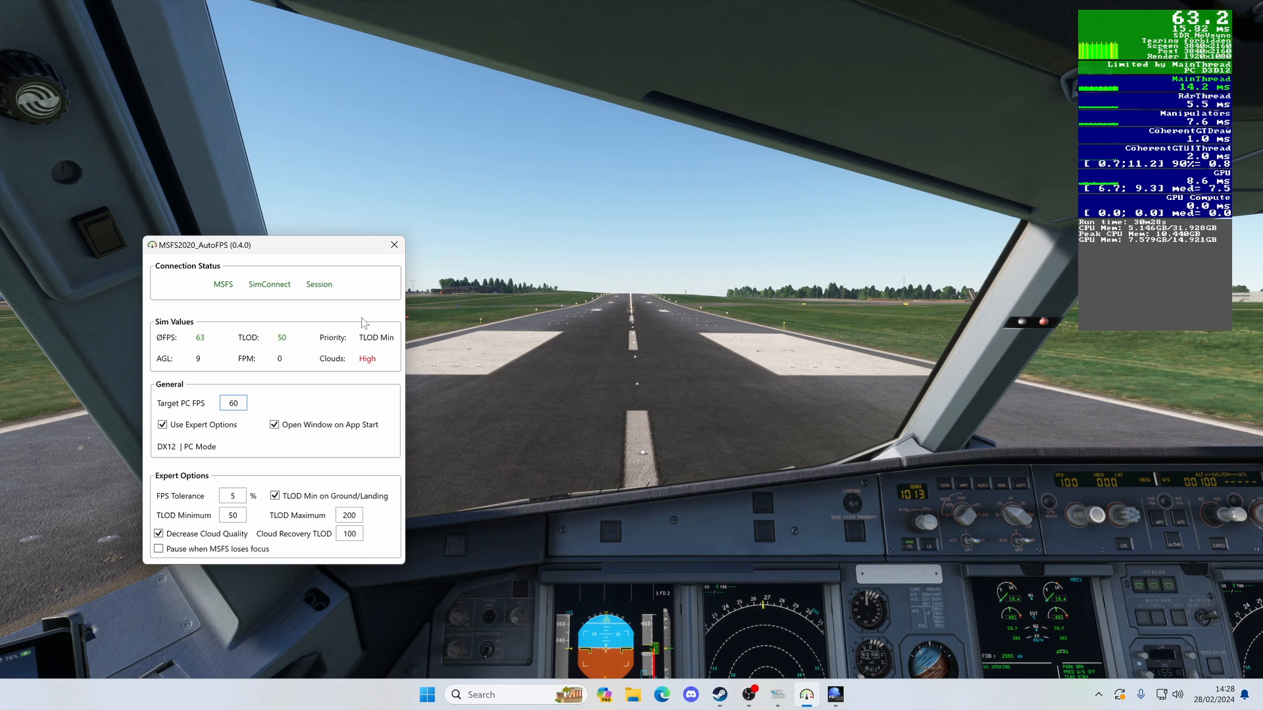
left_click(234, 403)
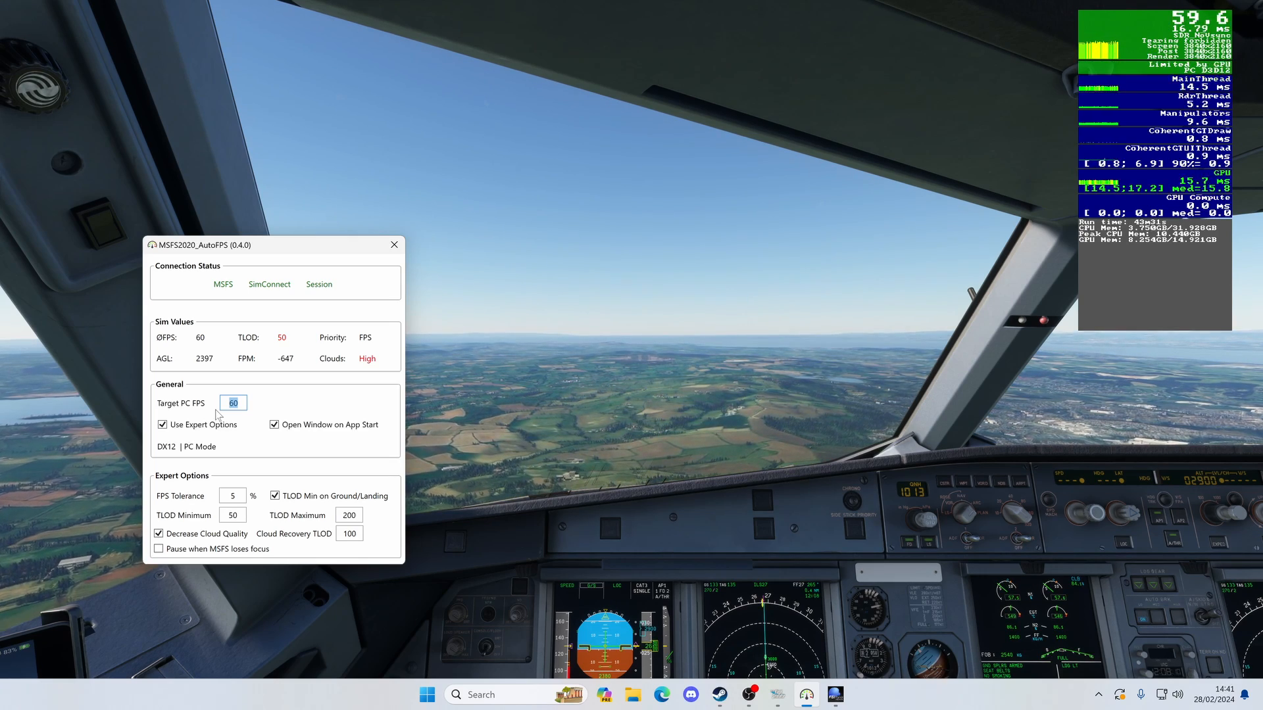
Set Target PC FPS to 45 during the A320's final approach.
type("45")
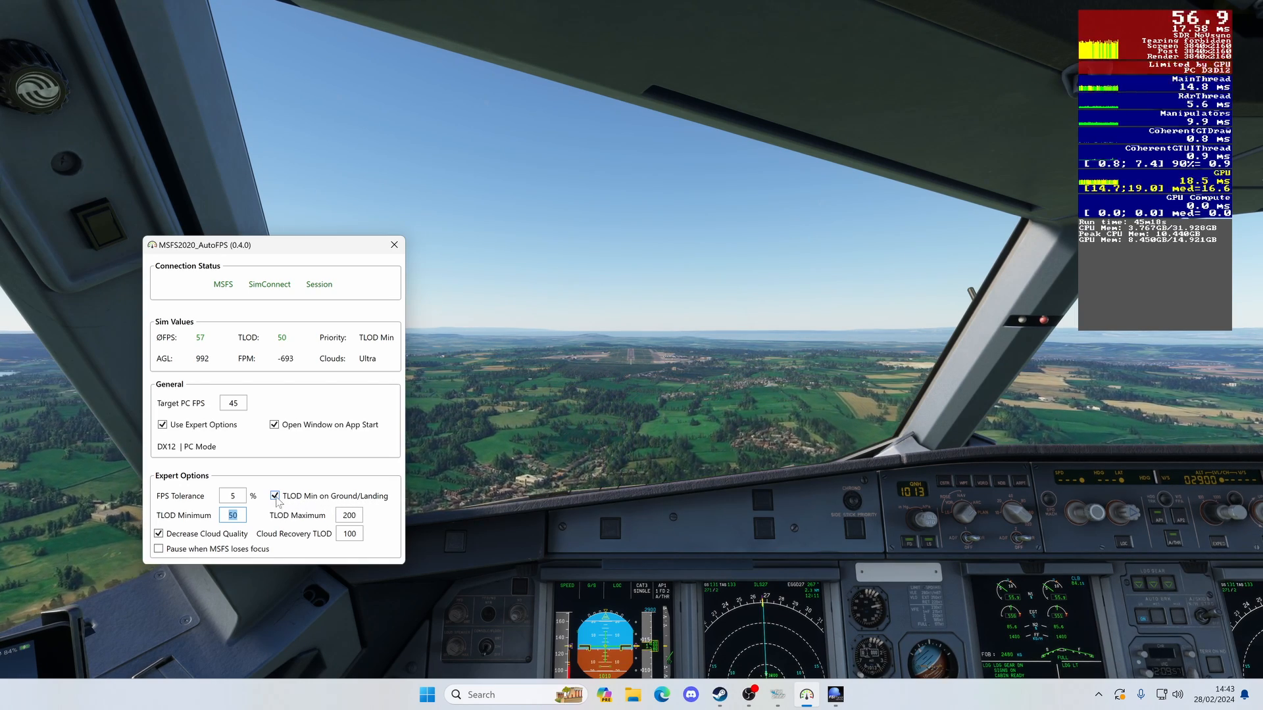
Untick 'TLOD Min on Ground/Landing' on approach, then re-tick it after touchdown.
left_click(274, 496)
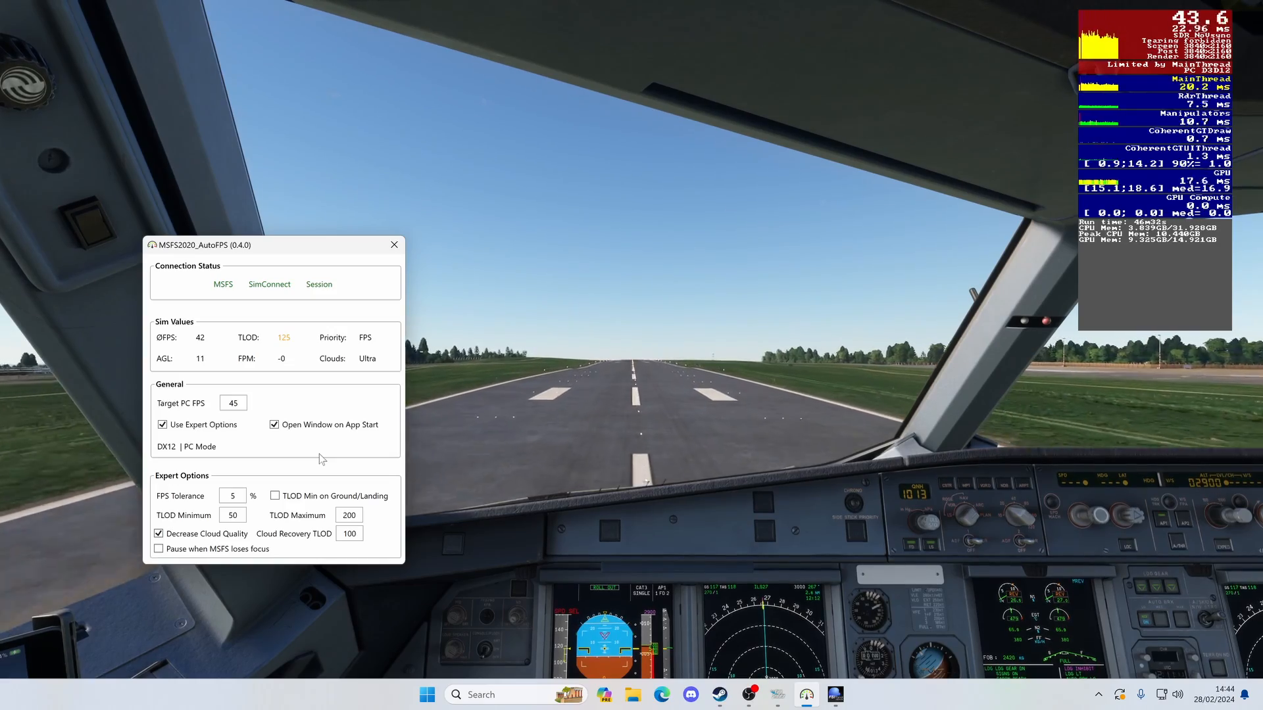
left_click(275, 496)
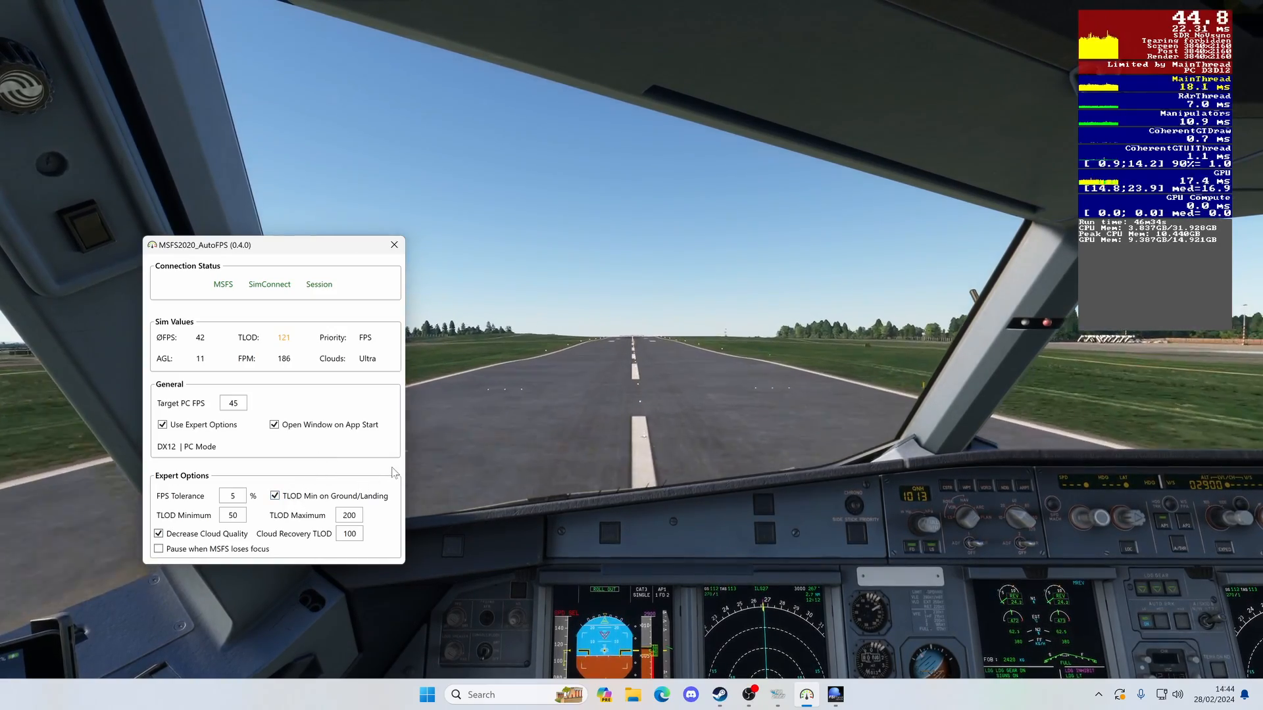